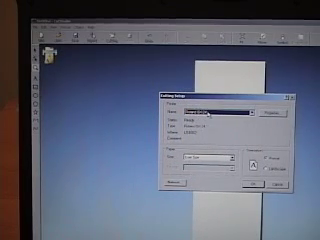
- Configure the cutting page and media settings for the fox logo job
left_click(256, 108)
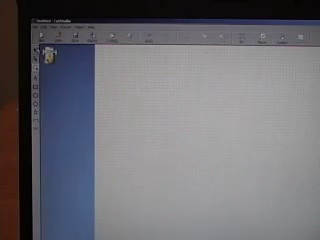
left_click(42, 24)
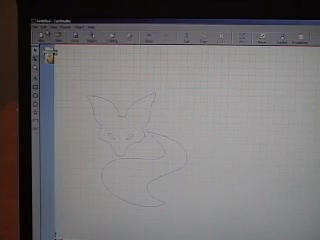
- Remove the original imported fox bitmap, leaving only the traced outline paths
left_click(44, 26)
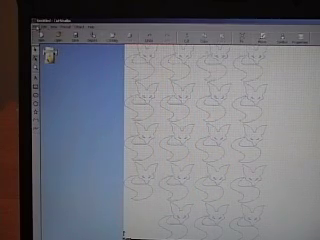
- Reach the File commands to send the finished fox grid to cut
left_click(36, 24)
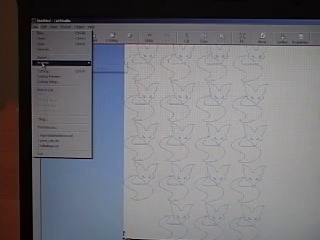